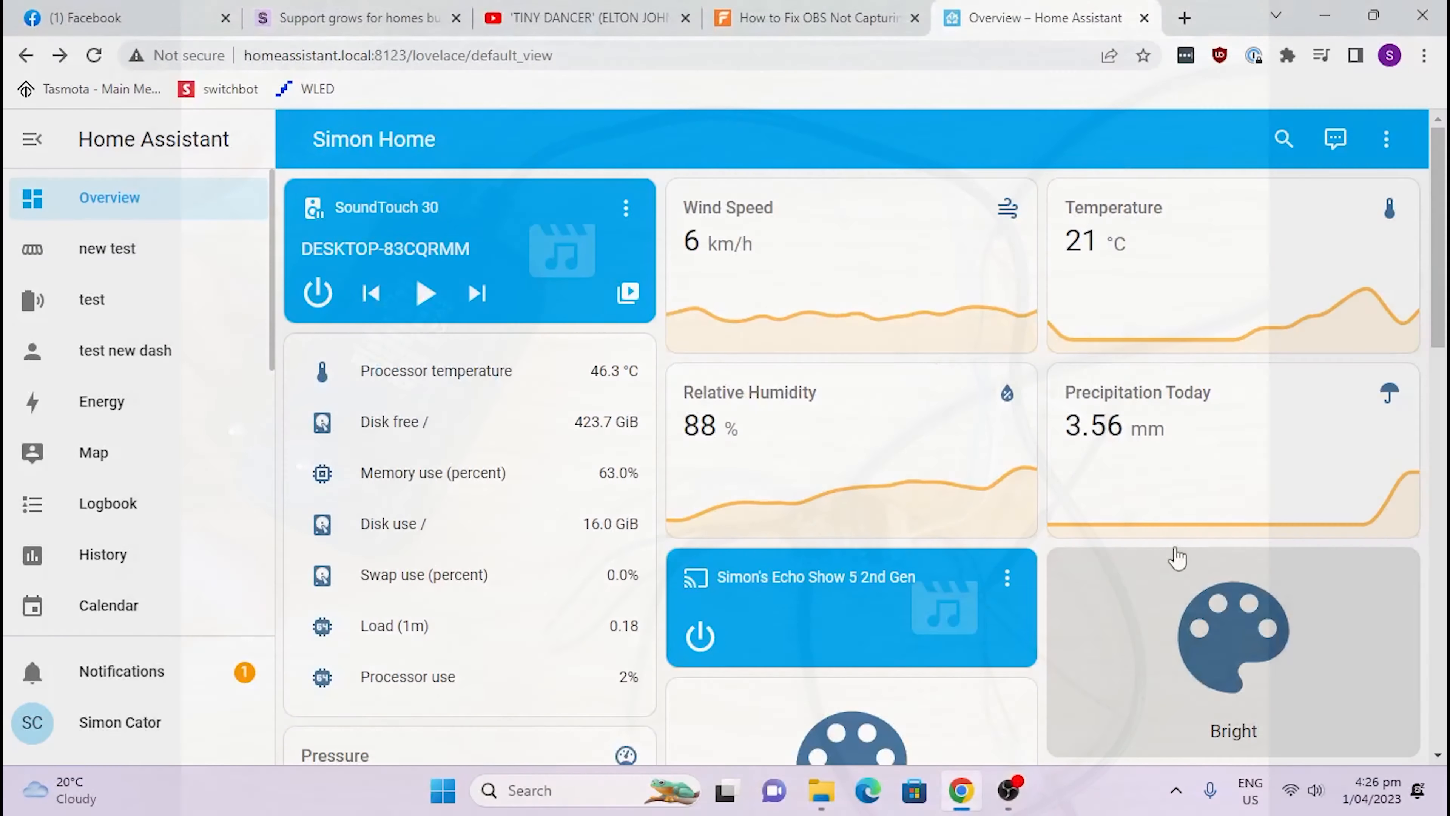
mouse_move(1146, 597)
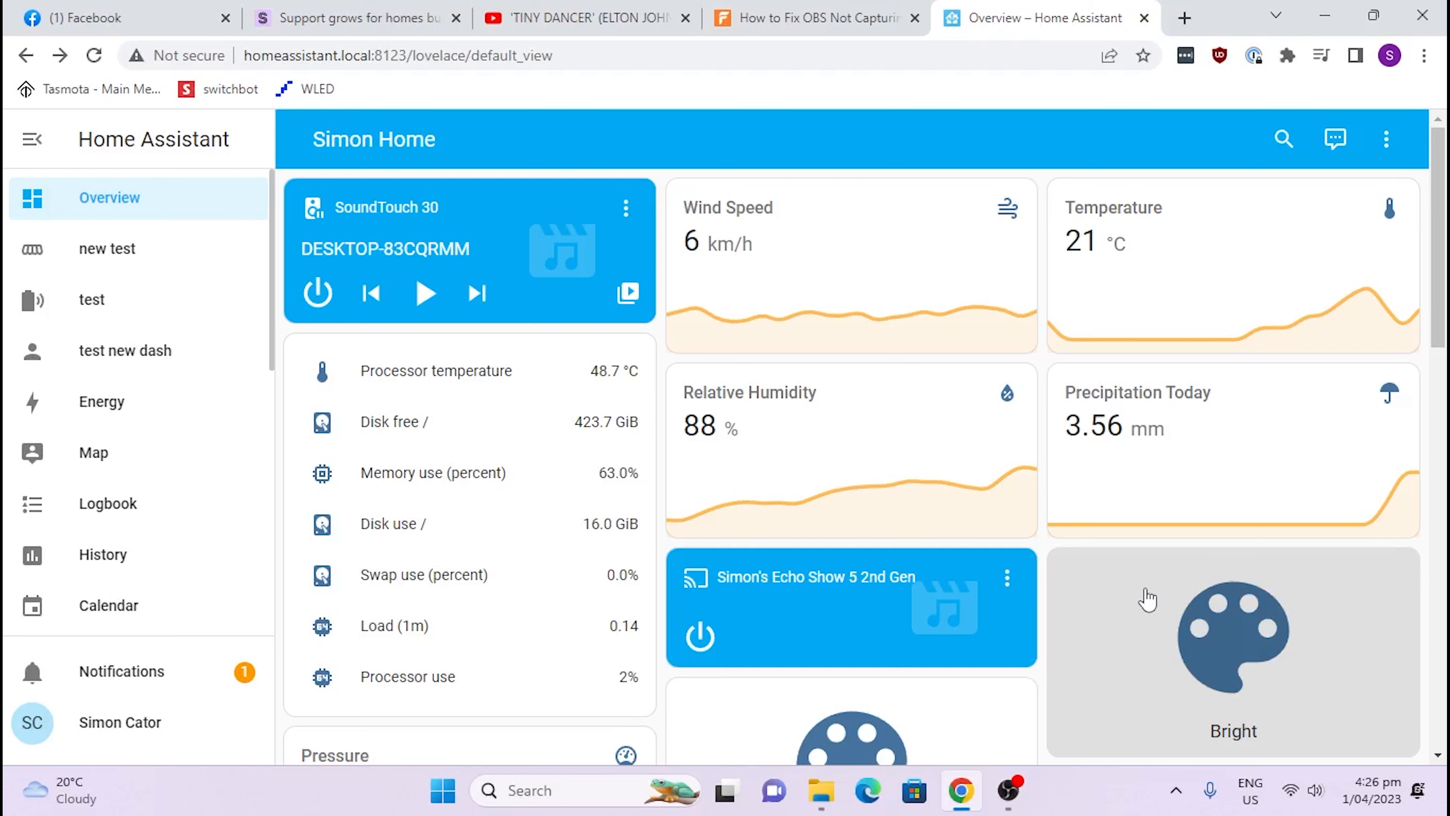
mouse_move(234, 681)
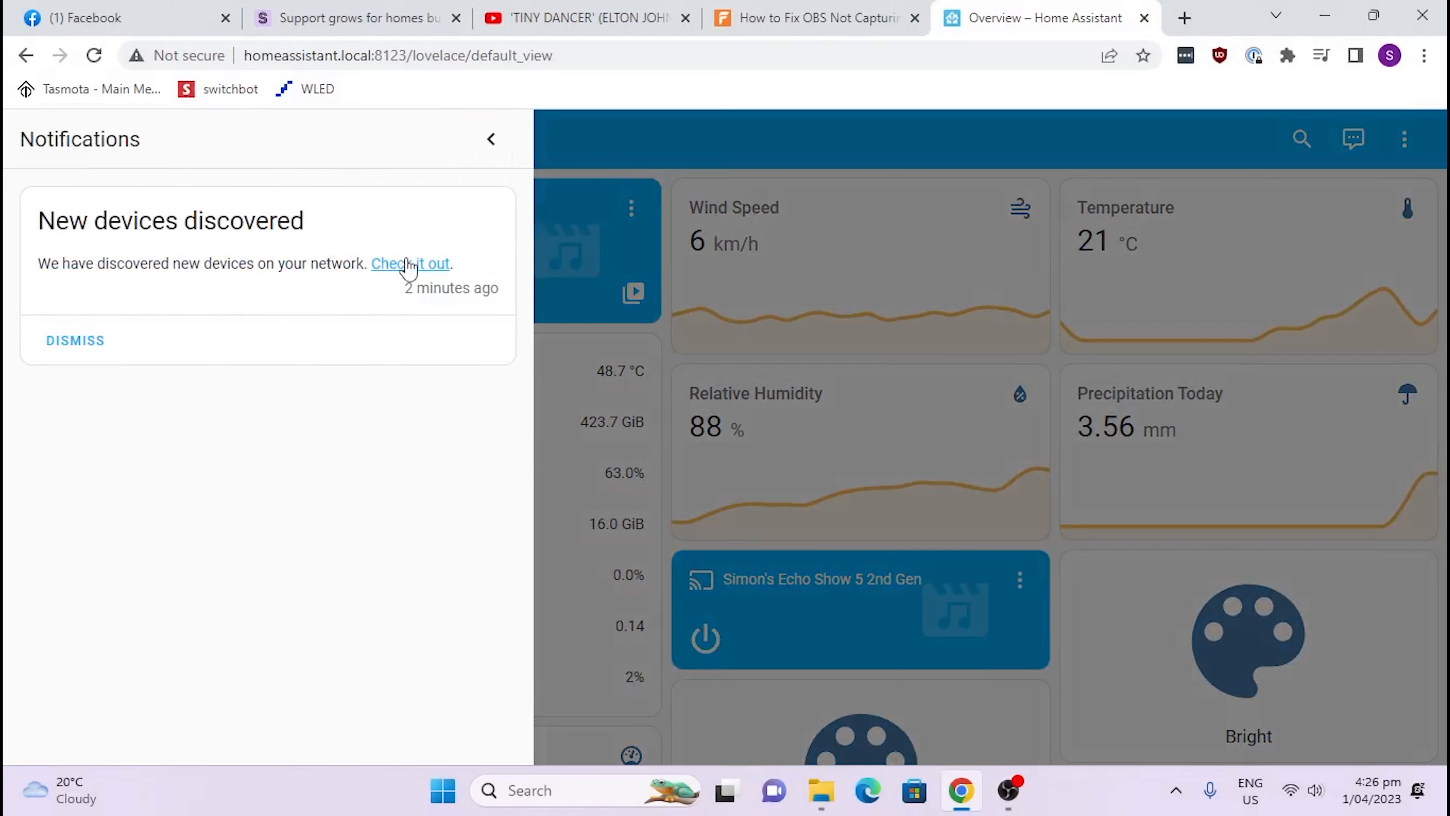
- Follow the new-devices notification to the discovered Shelly on the Integrations page
left_click(409, 264)
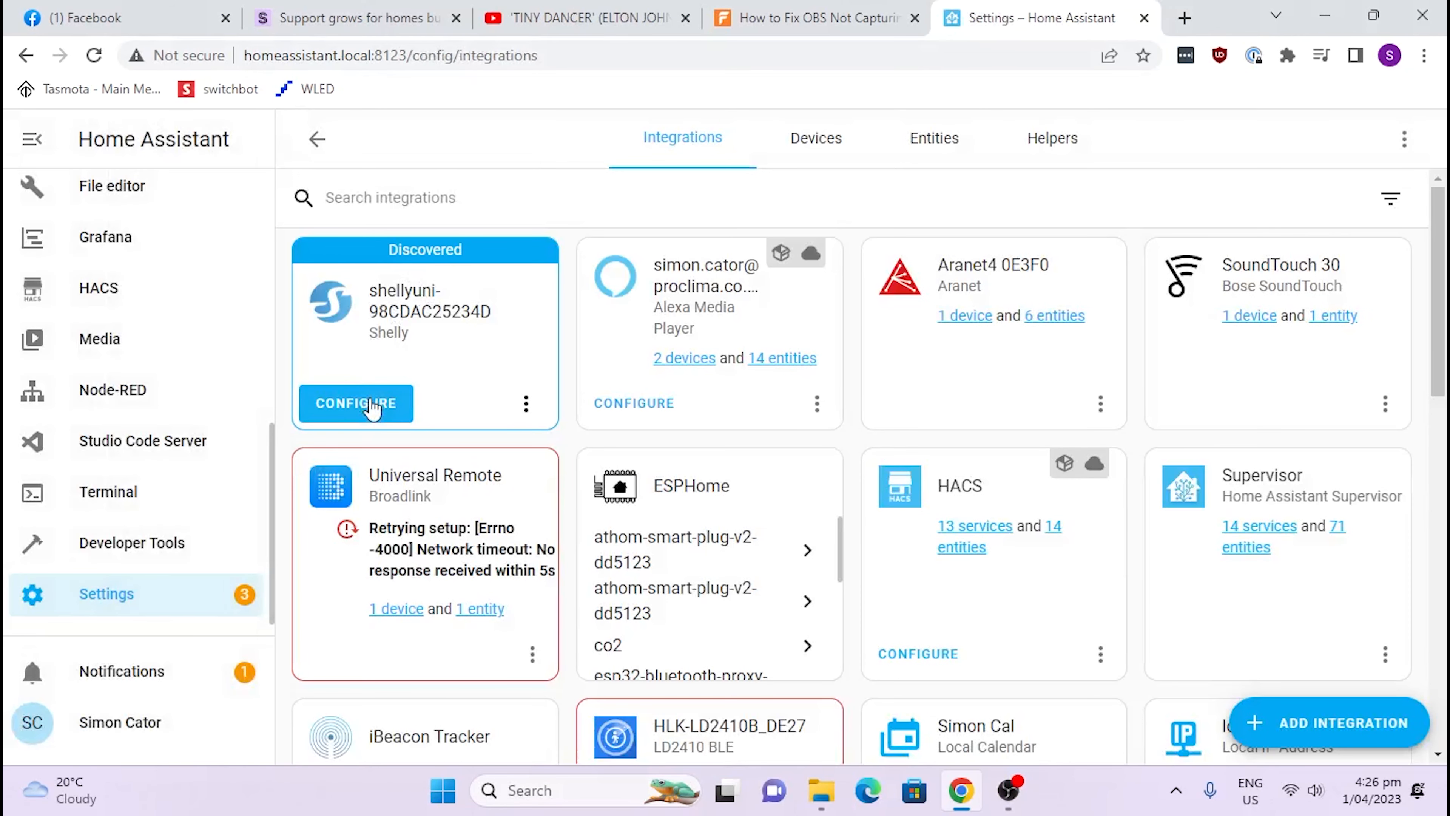
- Configure the discovered Shelly UNI at 192.168.20.50, assign it to Bedroom and finish
left_click(355, 403)
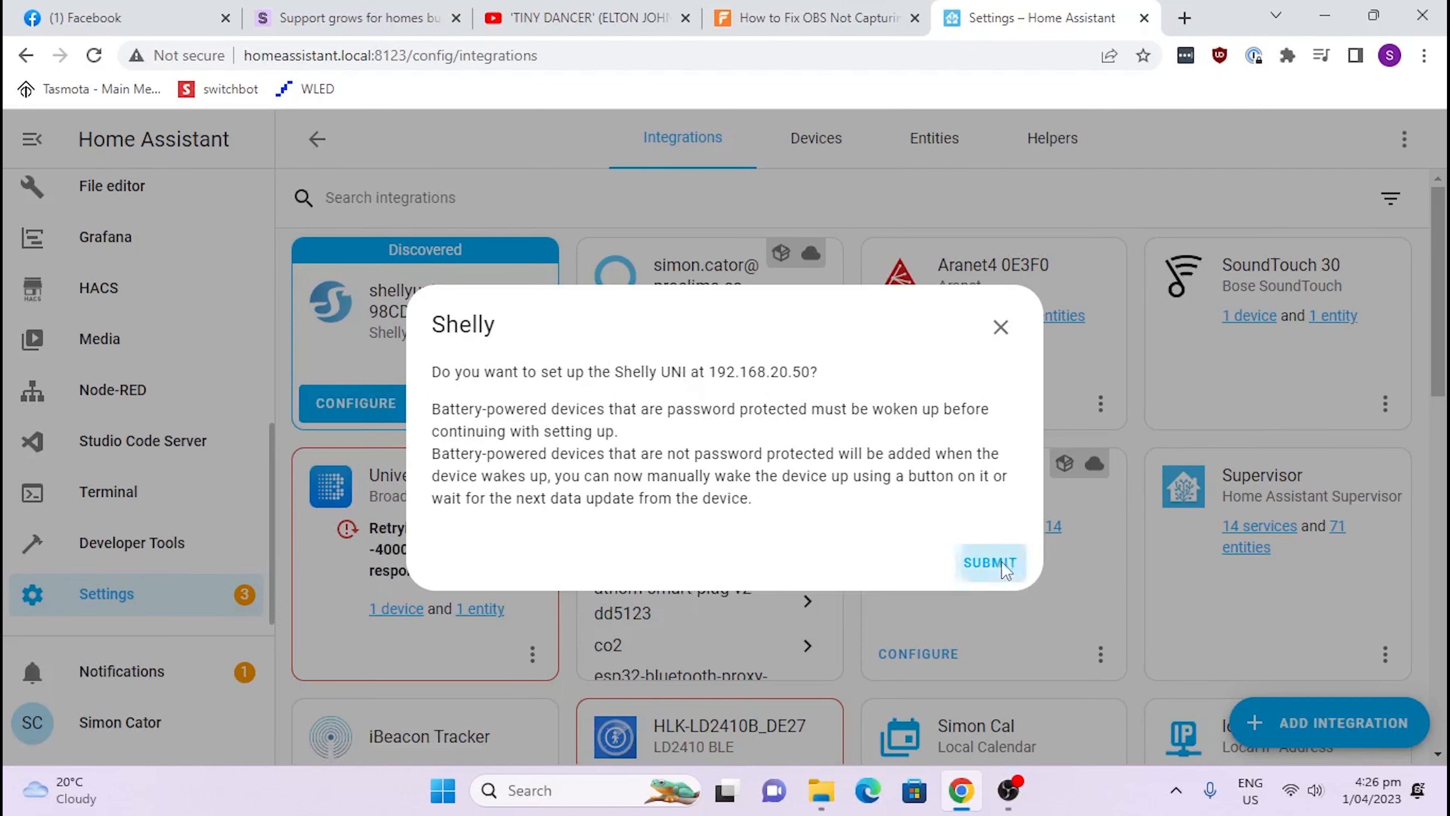
left_click(989, 562)
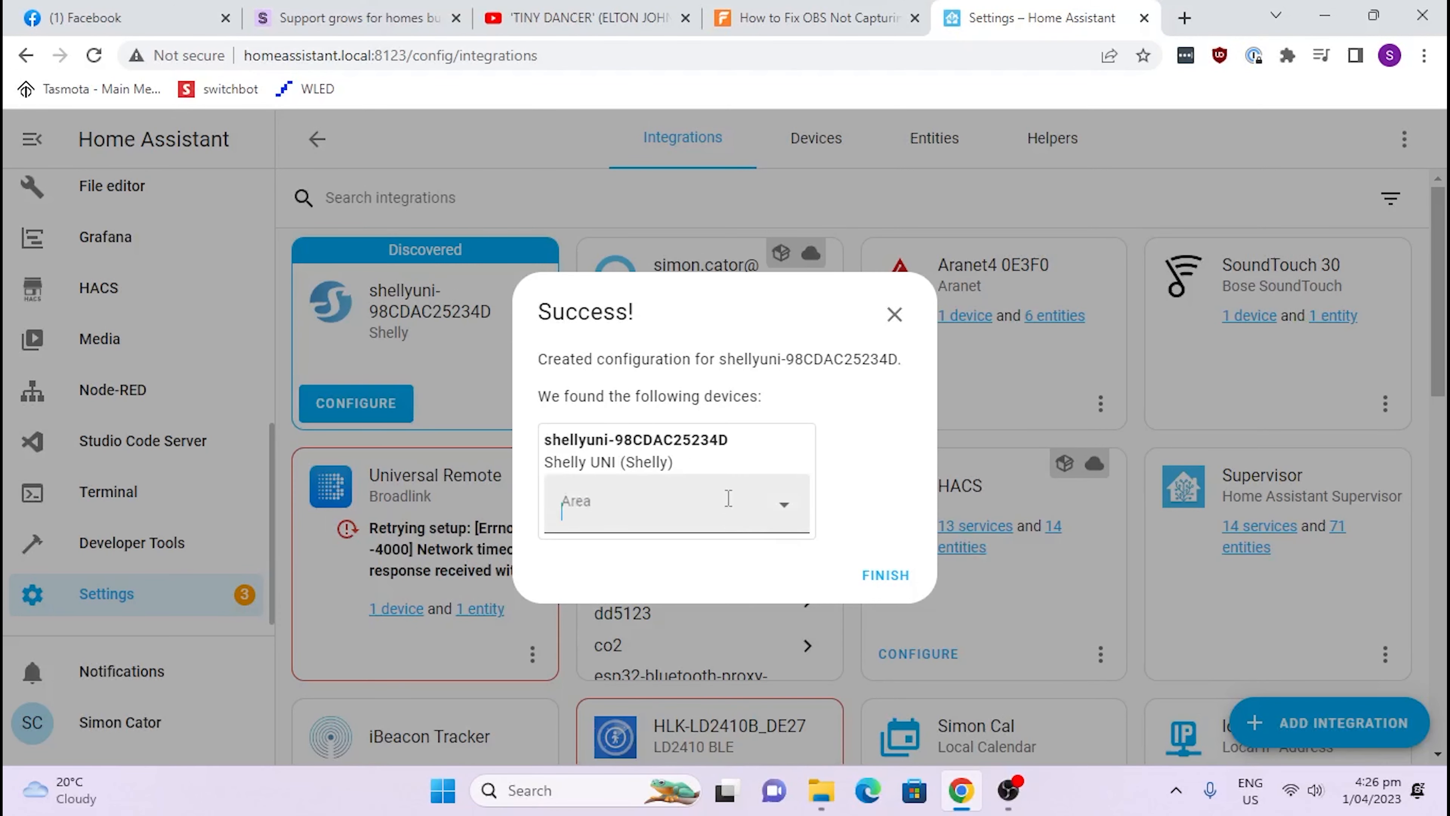
left_click(676, 502)
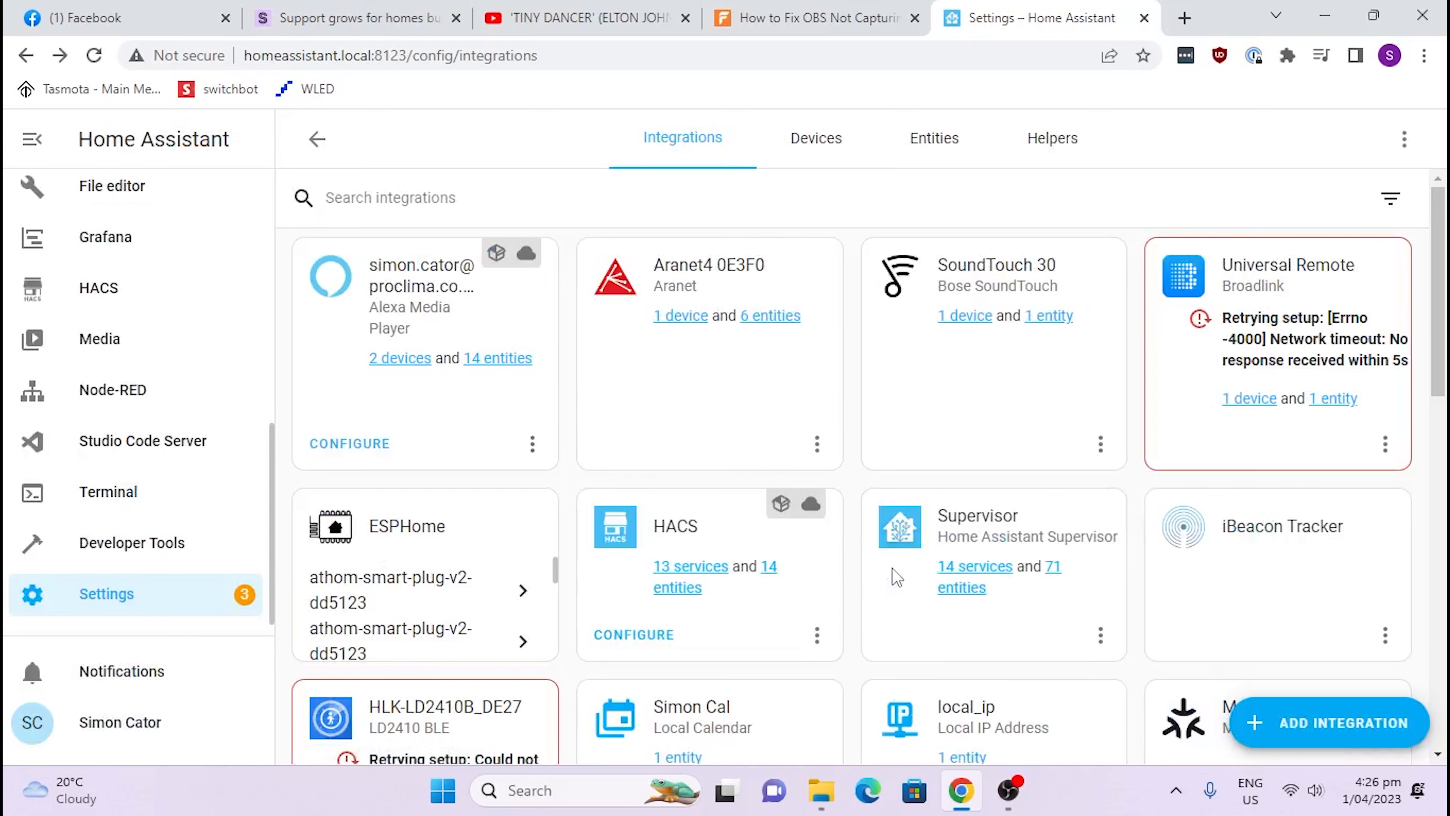
mouse_move(881, 674)
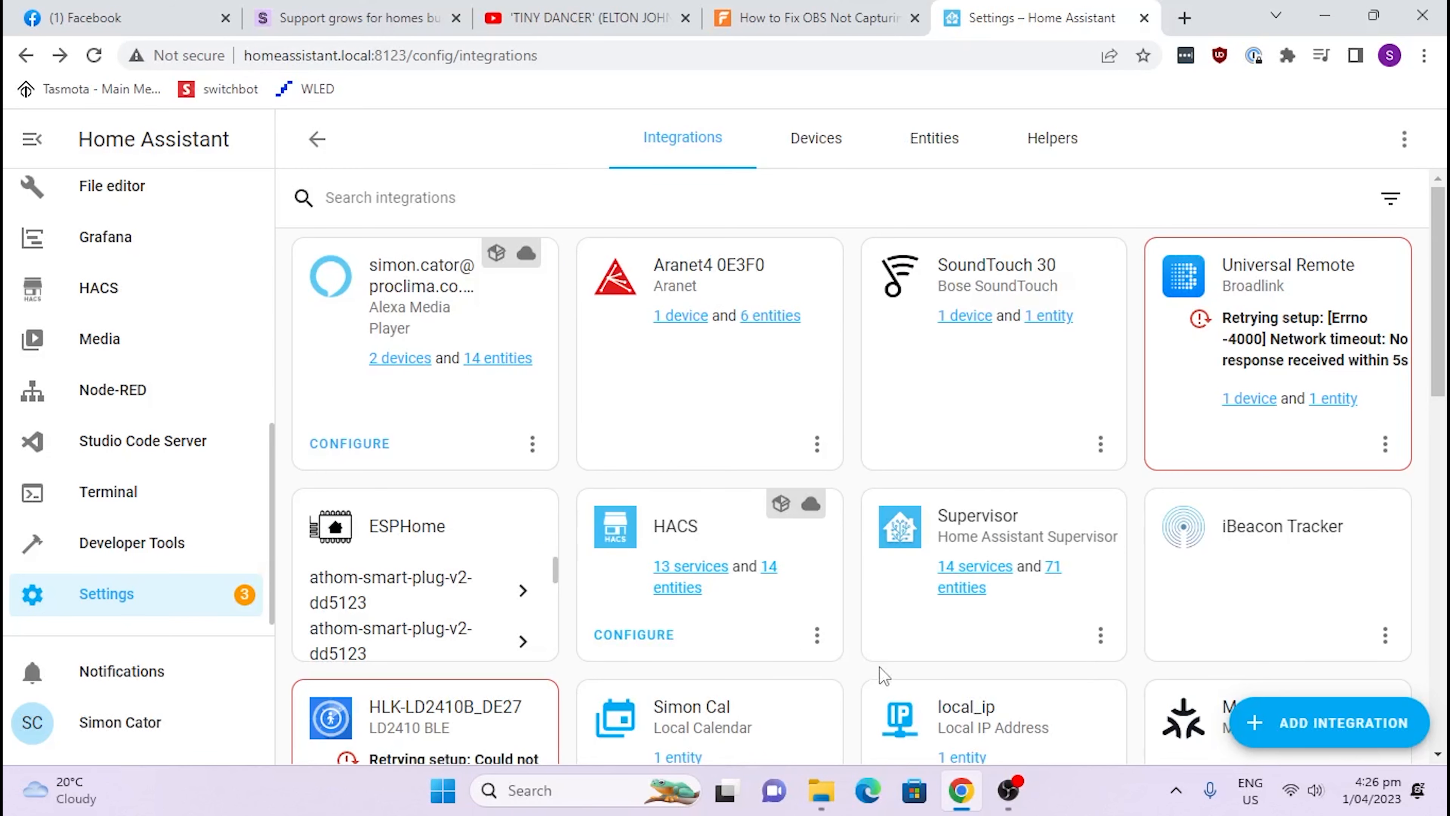
scroll("down", 3)
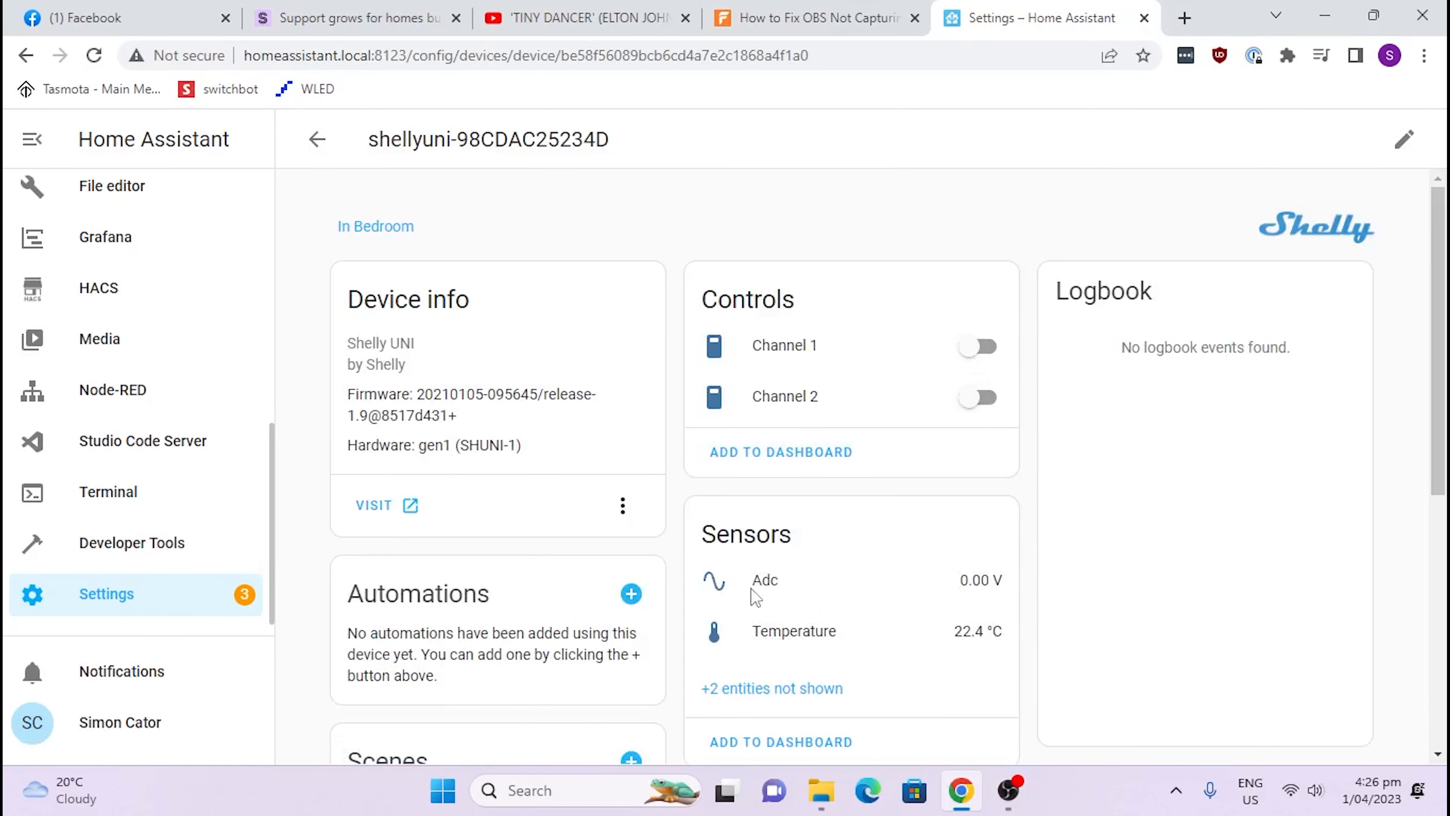
mouse_move(967, 643)
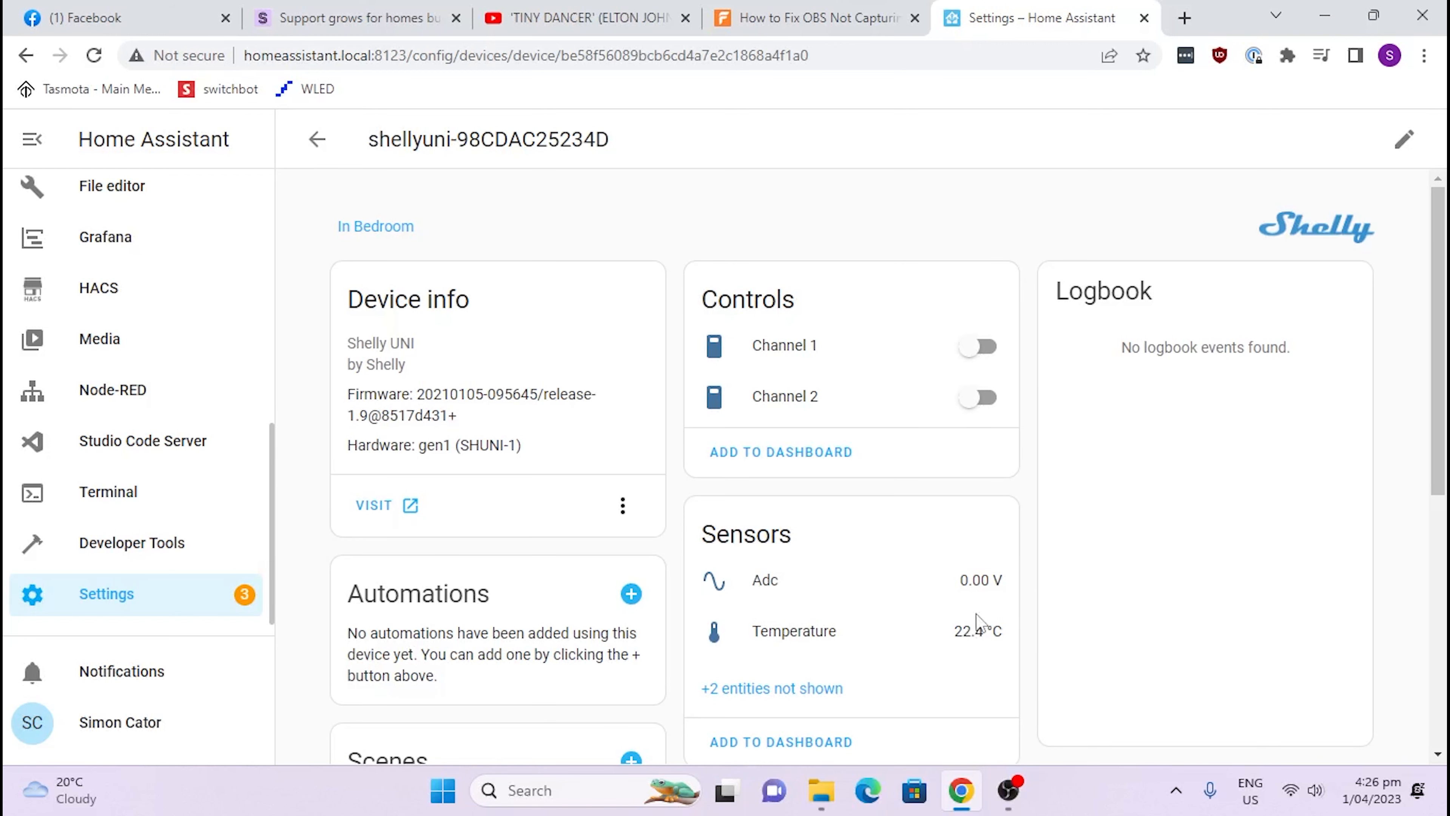
- Review the Shelly UNI device page down to its Sensors and Configuration cards
scroll("down", 3)
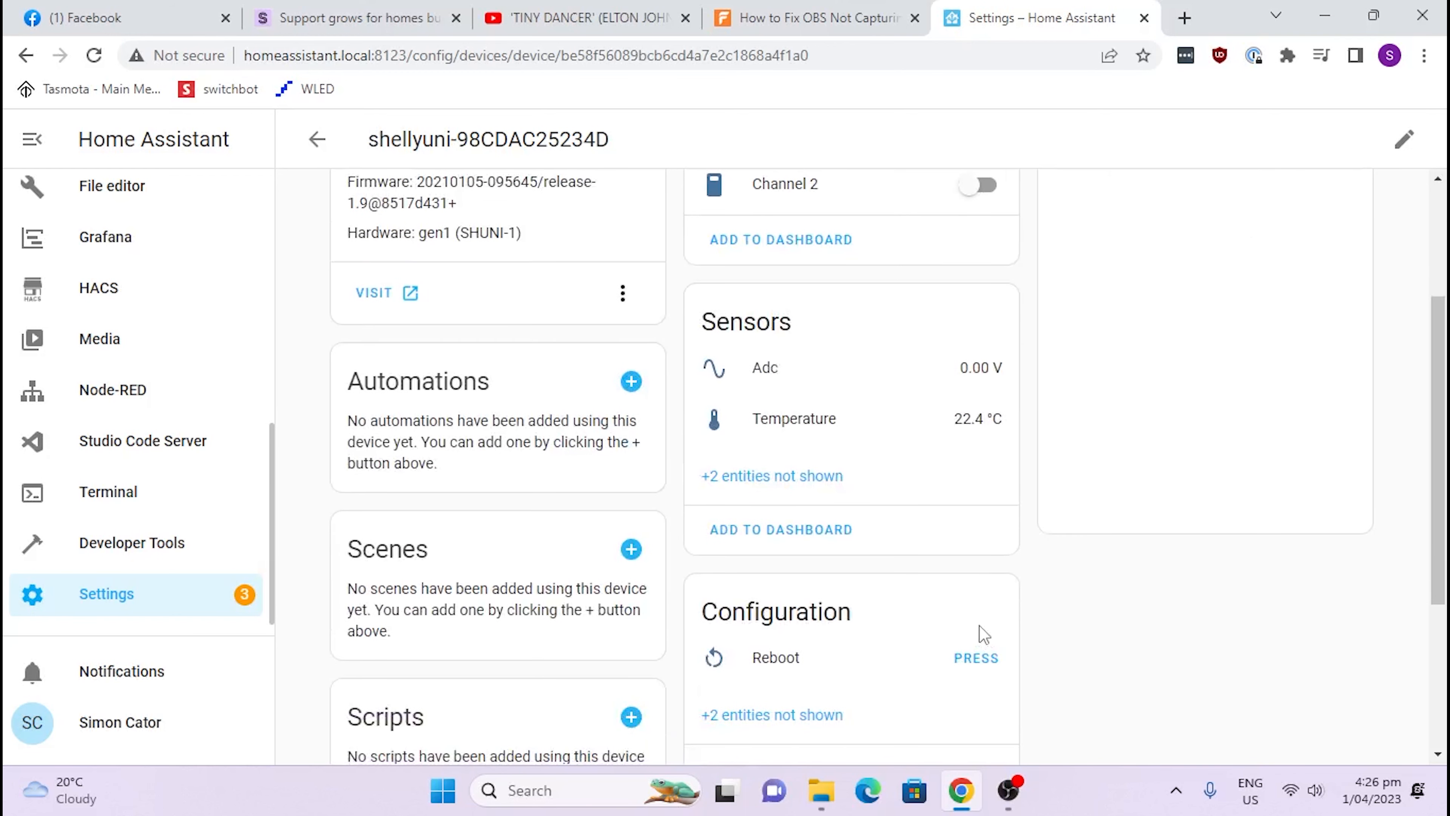